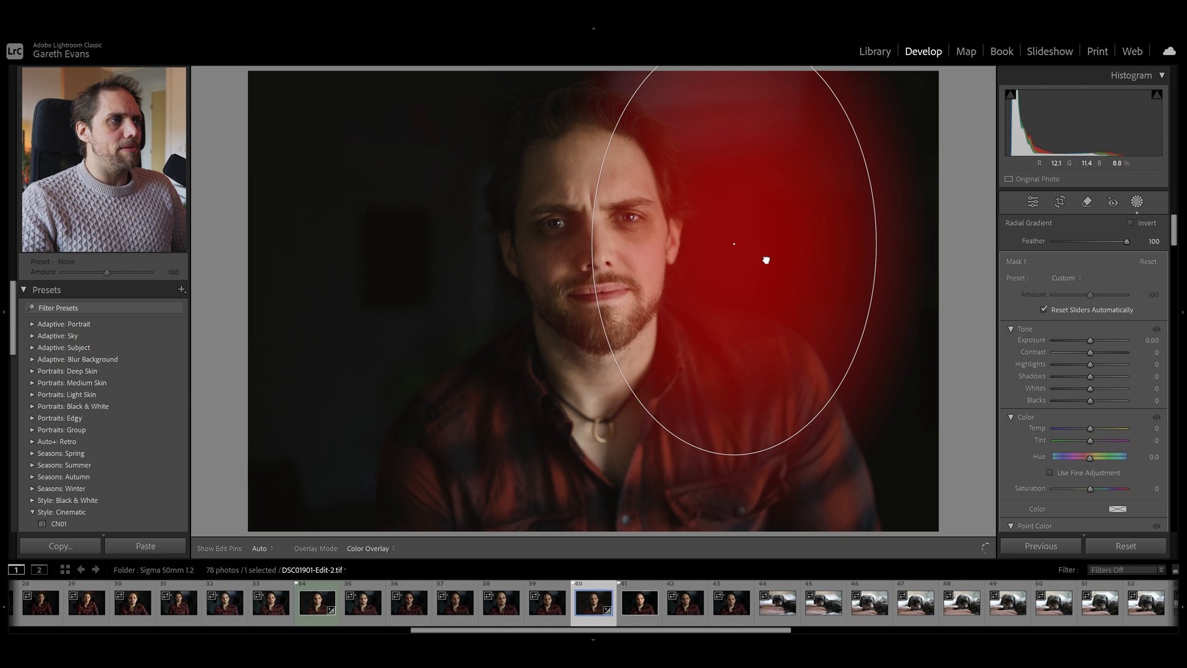
Place a radial gradient over the face's right side and raise its Exposure to about 0.43.
{"action": "left_click_drag", "start_coordinate": [765, 259], "coordinate": [735, 232]}
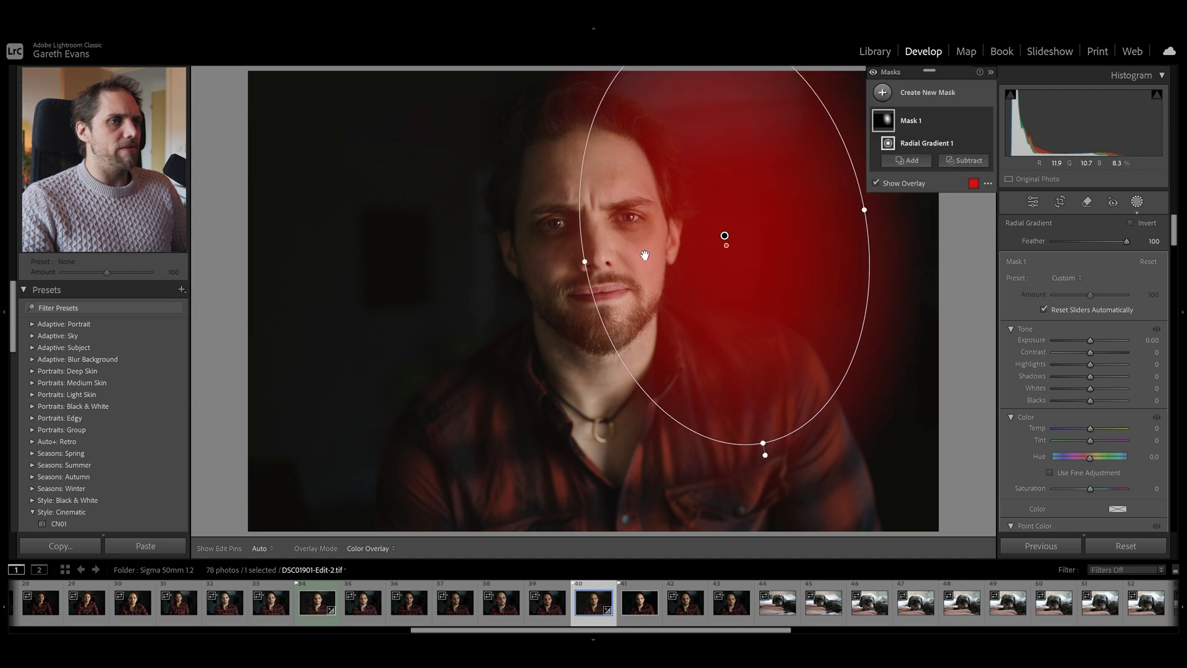
{"action": "left_click_drag", "start_coordinate": [1091, 340], "coordinate": [1095, 340]}
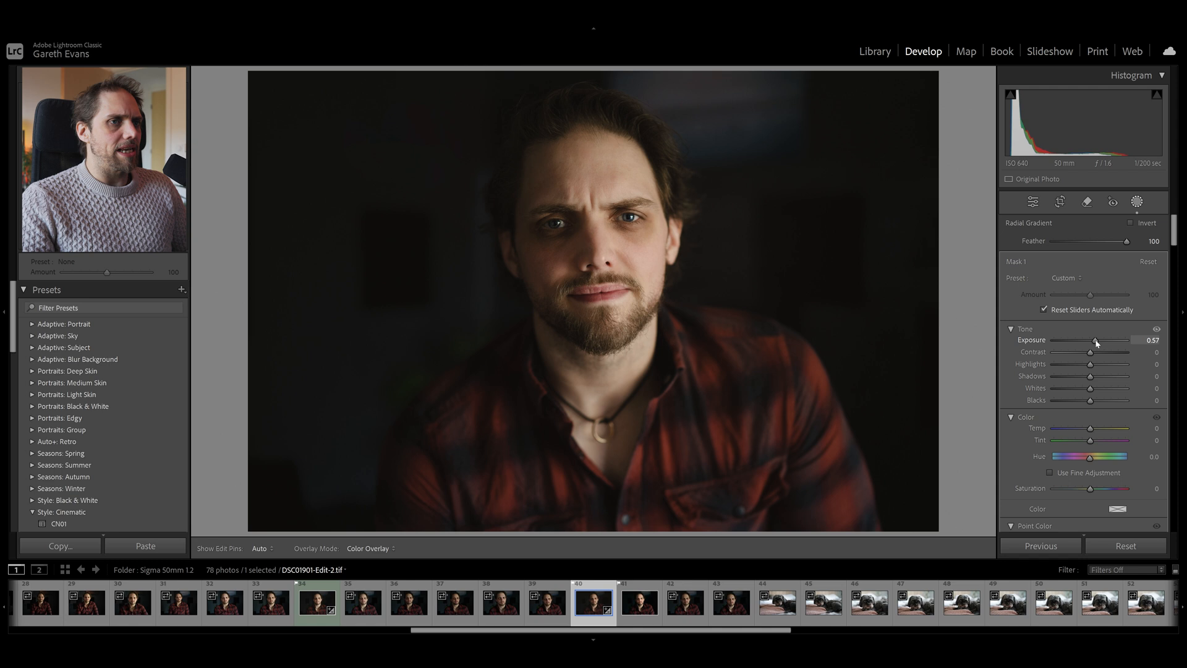
{"action": "left_click_drag", "start_coordinate": [1097, 340], "coordinate": [1088, 340]}
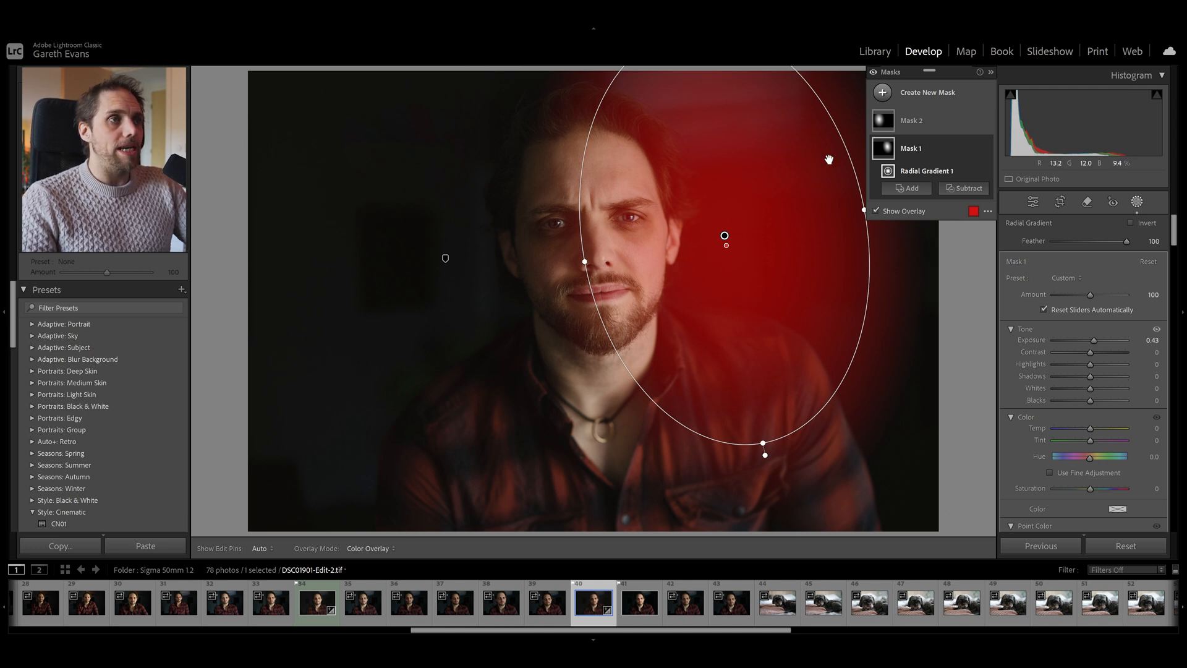
Intersect Mask 1 with Select Subject and invert so it covers the man.
{"action": "right_click", "coordinate": [911, 147]}
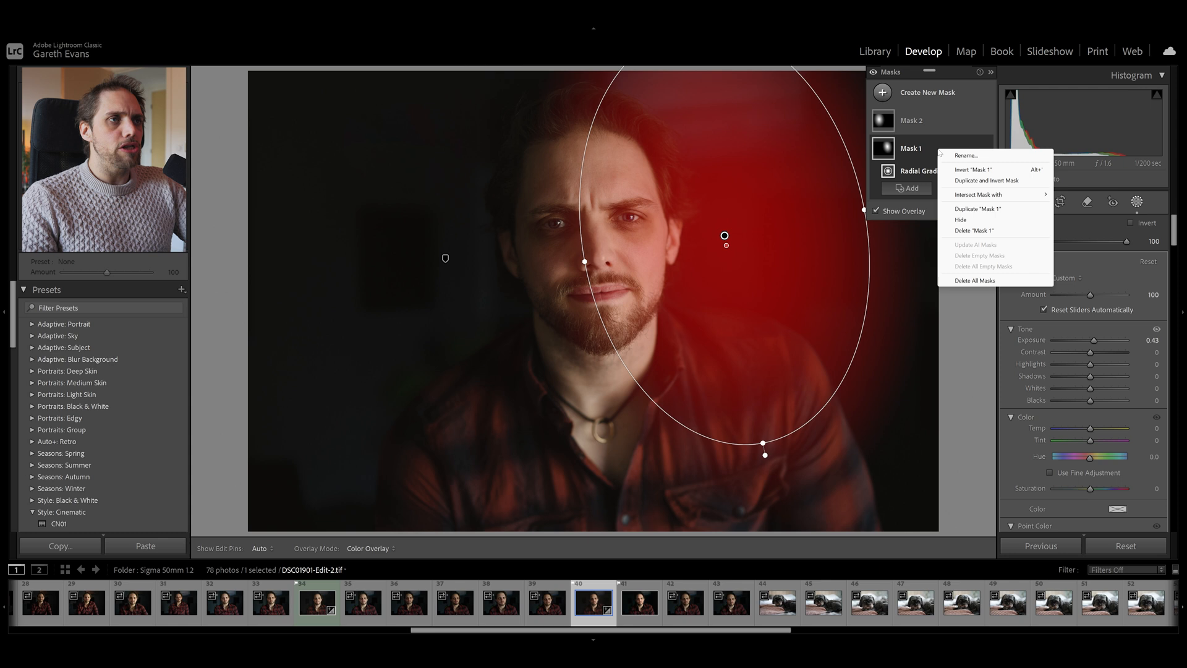
{"action": "mouse_move", "coordinate": [979, 194]}
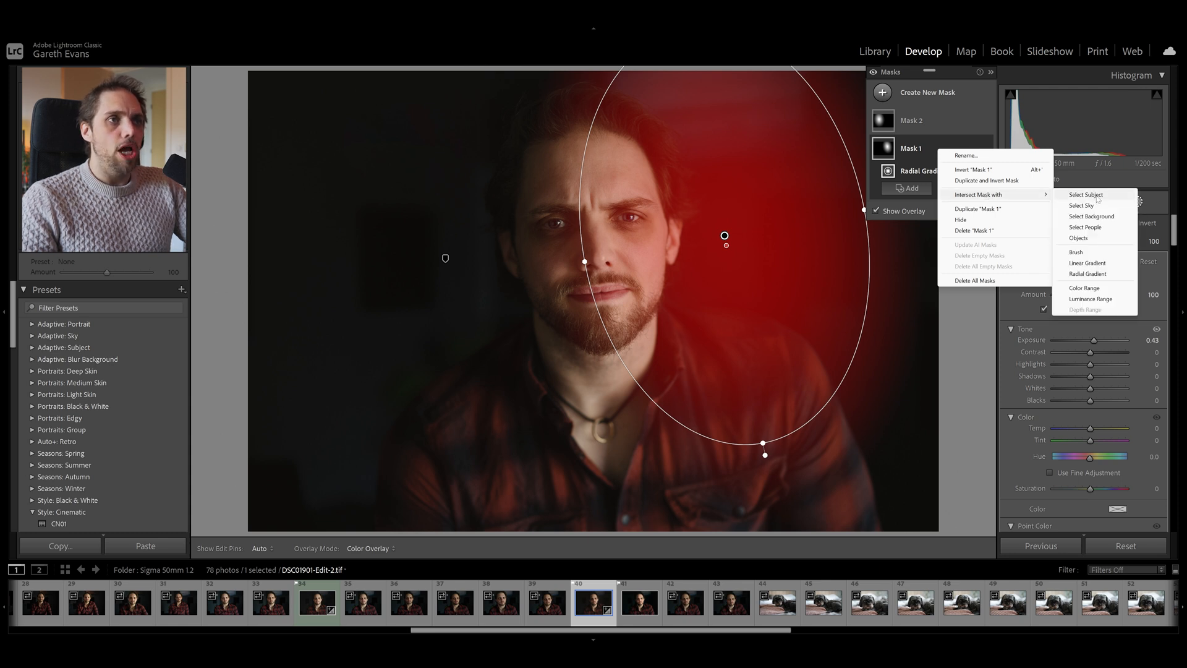
{"action": "left_click", "coordinate": [1085, 194]}
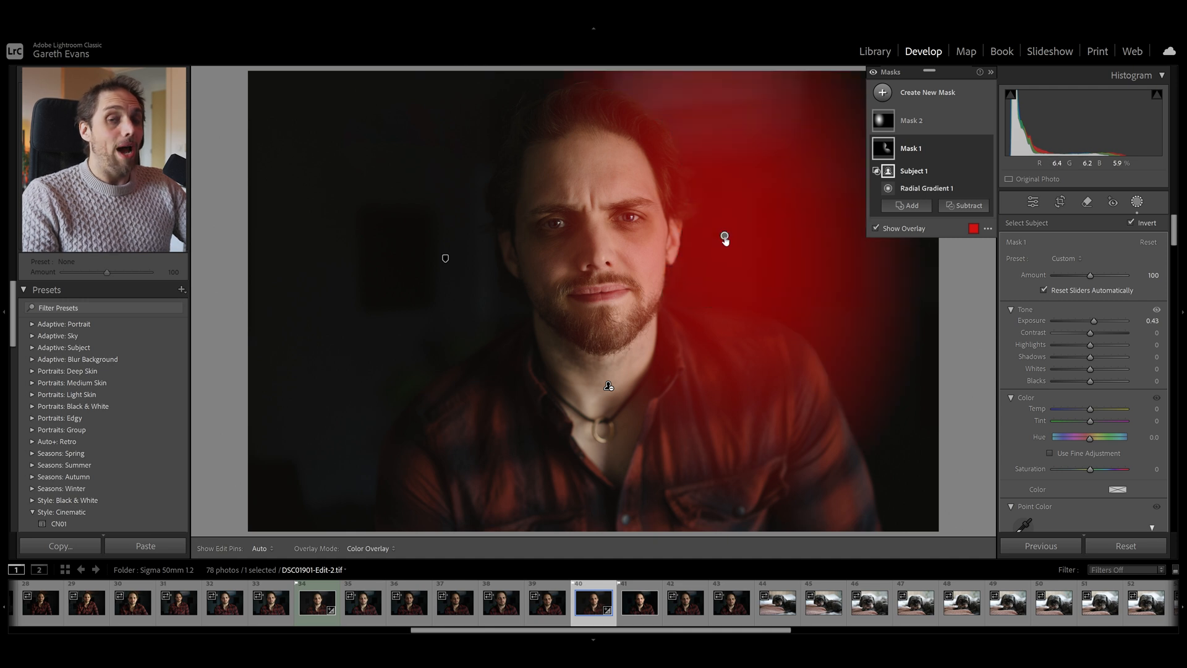
{"action": "left_click", "coordinate": [926, 188]}
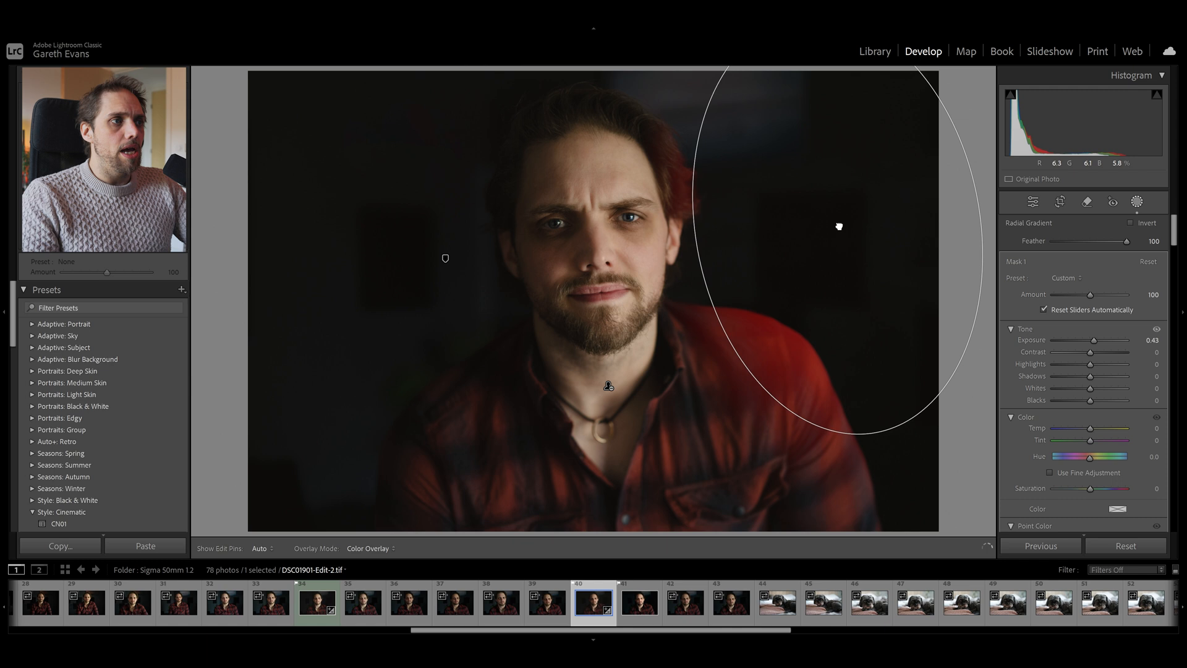
Reposition, reshape and enlarge the radial gradient around the man's right side.
{"action": "left_click_drag", "start_coordinate": [838, 225], "coordinate": [720, 238]}
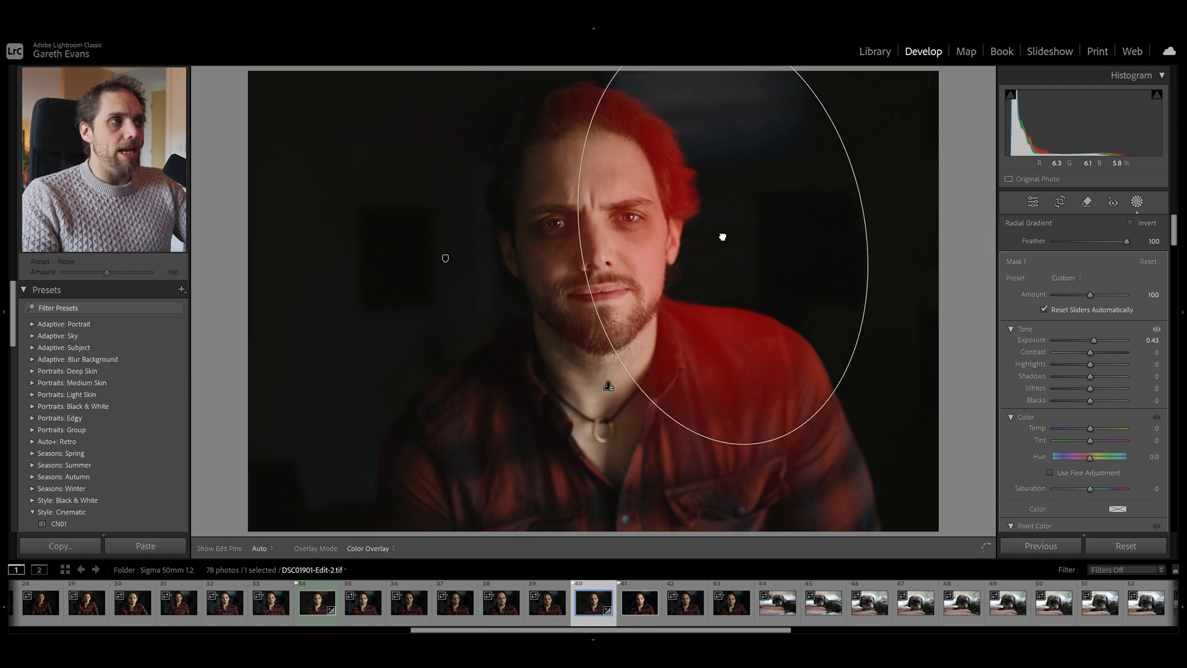
{"action": "left_click_drag", "start_coordinate": [721, 237], "coordinate": [800, 231]}
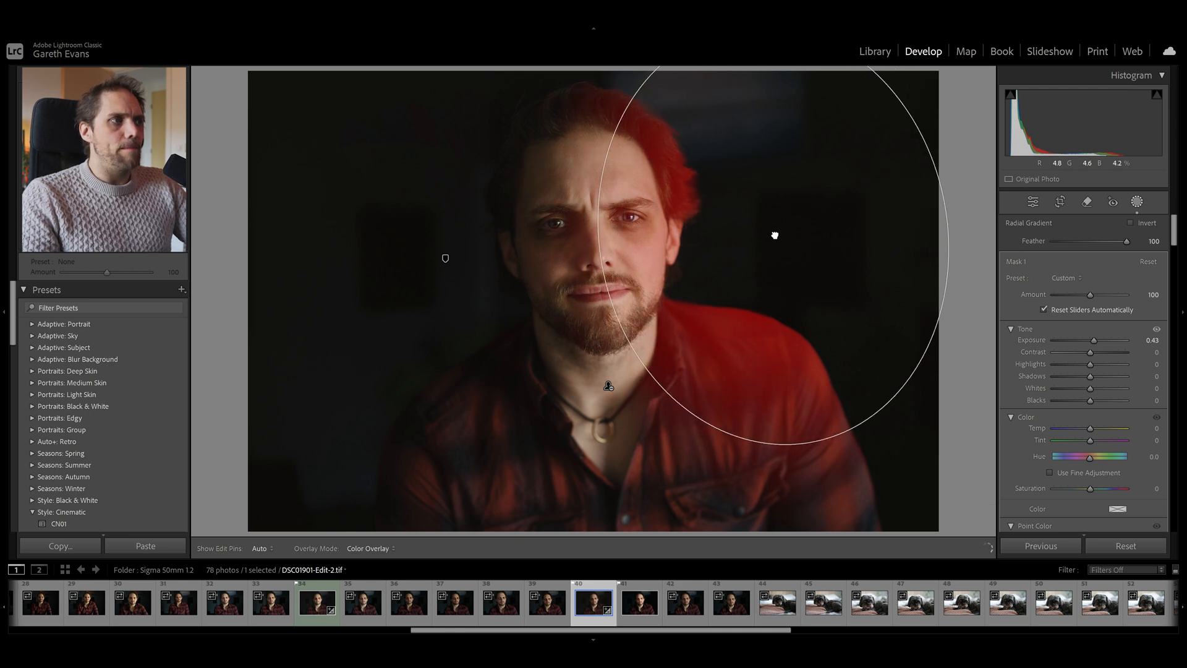
{"action": "left_click_drag", "start_coordinate": [1088, 339], "coordinate": [1099, 339]}
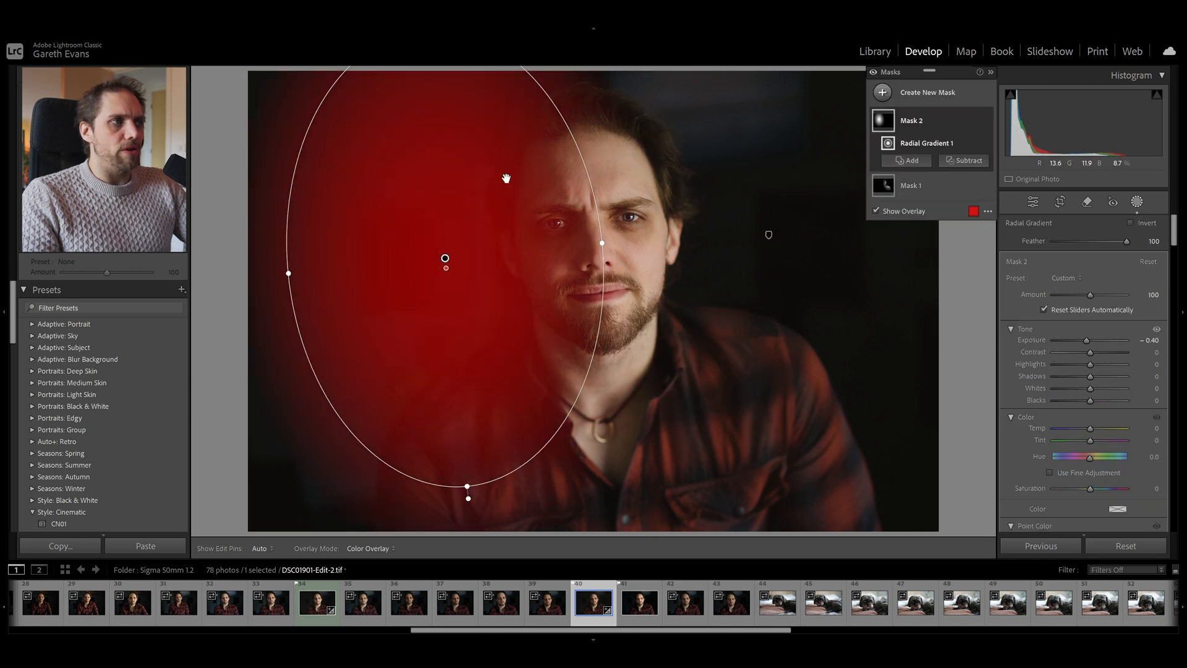
Intersect Mask 2 with Select Subject and select its Radial Gradient 1 component.
{"action": "right_click", "coordinate": [911, 120]}
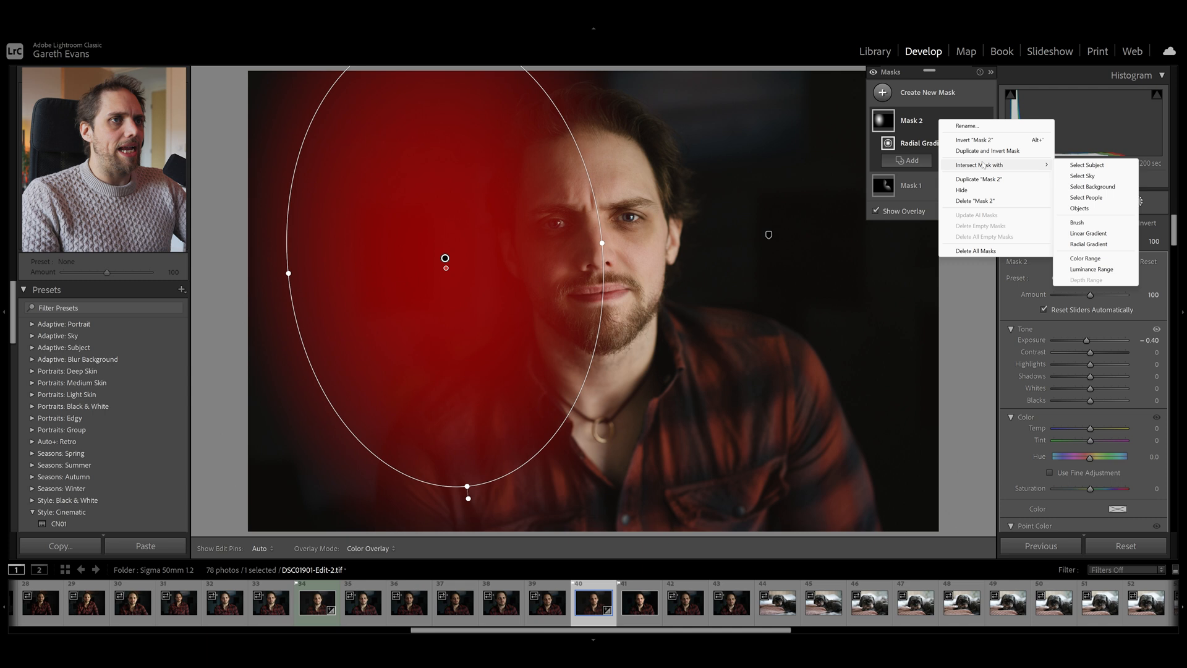
{"action": "left_click", "coordinate": [1087, 164]}
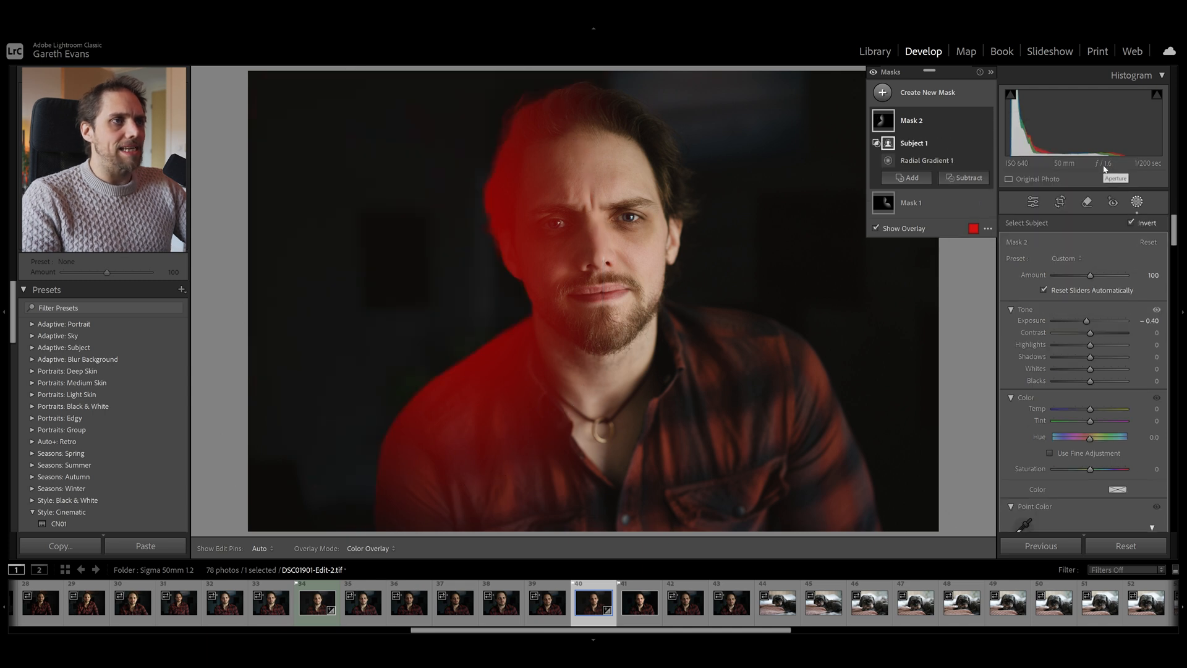
{"action": "left_click", "coordinate": [926, 159]}
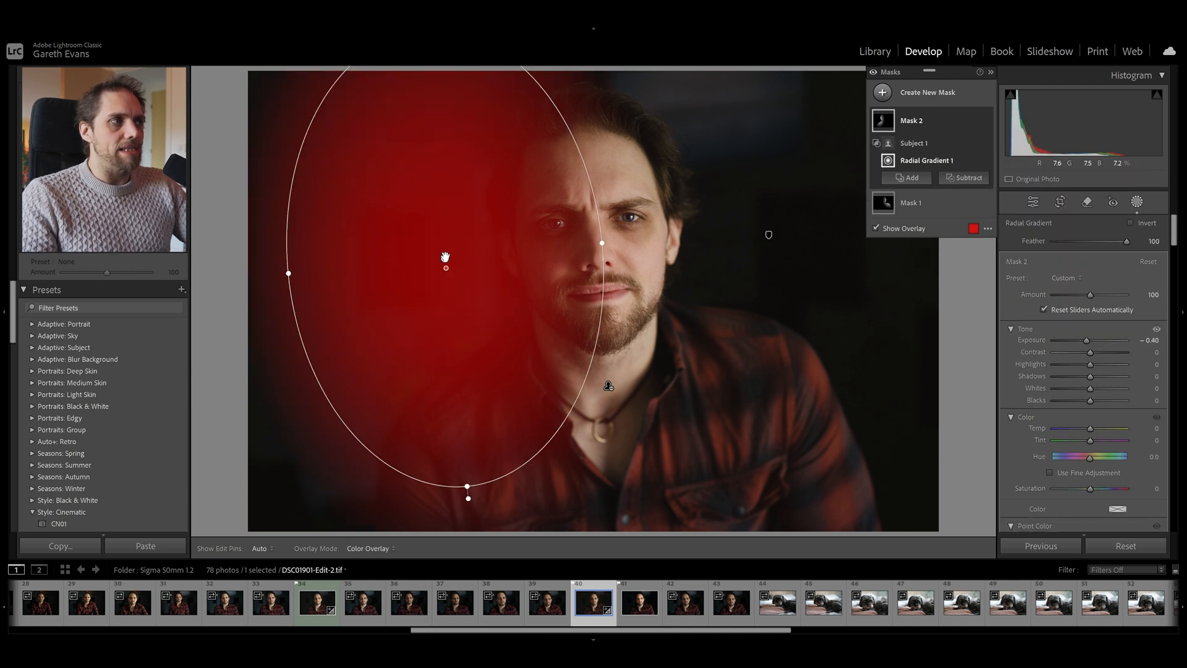
Shift the left gradient further left and lower its Exposure to -0.77.
{"action": "left_click_drag", "start_coordinate": [446, 267], "coordinate": [415, 270]}
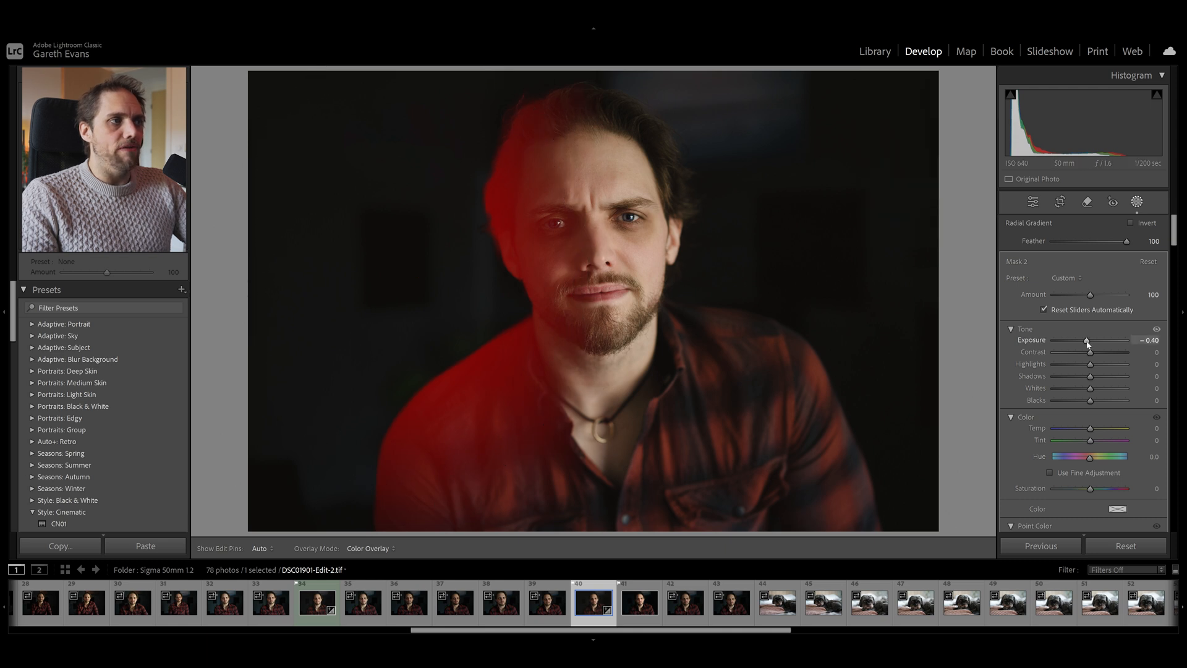
{"action": "left_click_drag", "start_coordinate": [1088, 340], "coordinate": [1080, 340]}
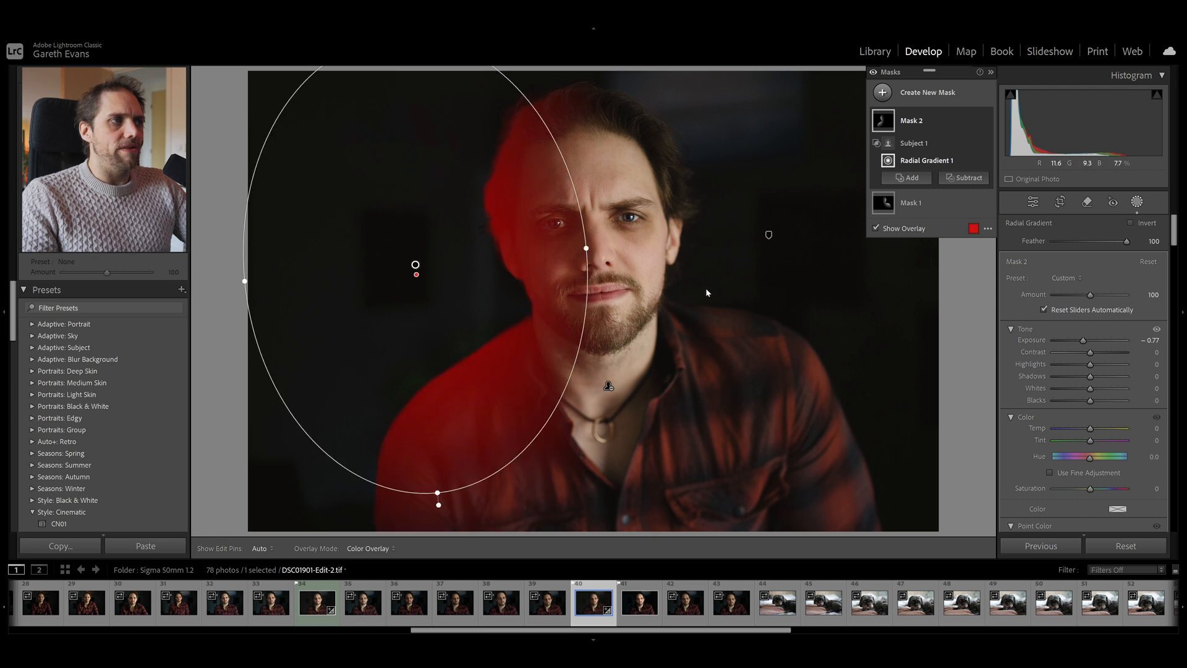
{"action": "left_click", "coordinate": [875, 227]}
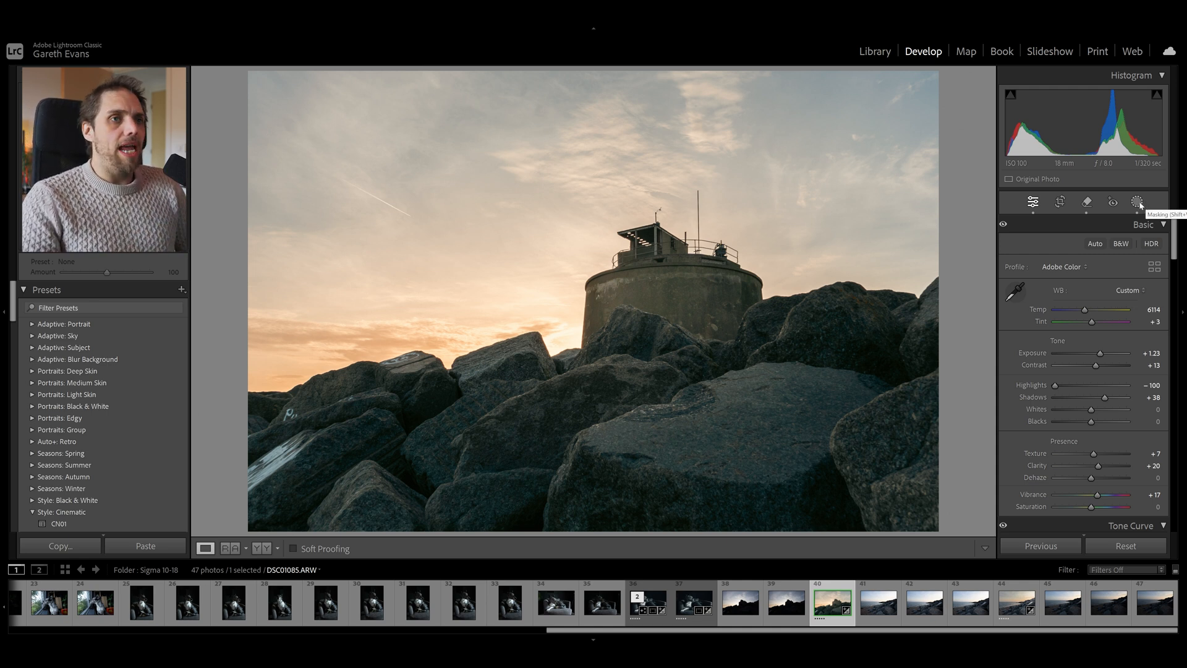
Add a linear gradient over the sunset sky and drop its Exposure to -1.59.
{"action": "left_click", "coordinate": [1137, 202]}
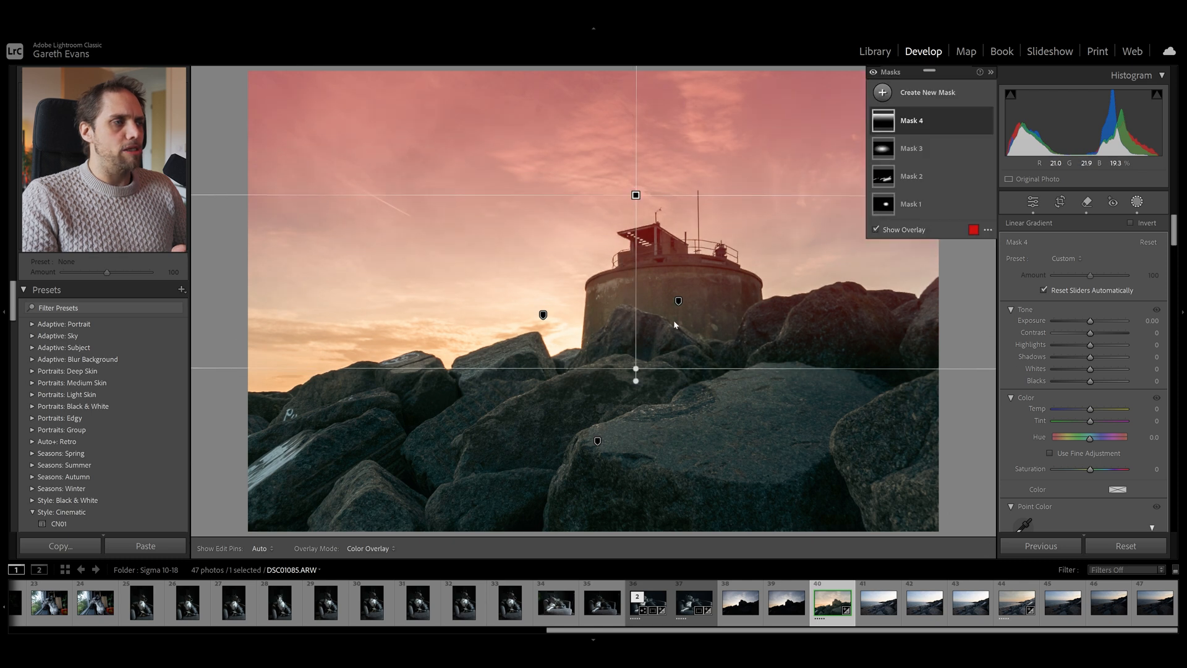
{"action": "left_click_drag", "start_coordinate": [1113, 320], "coordinate": [1083, 321]}
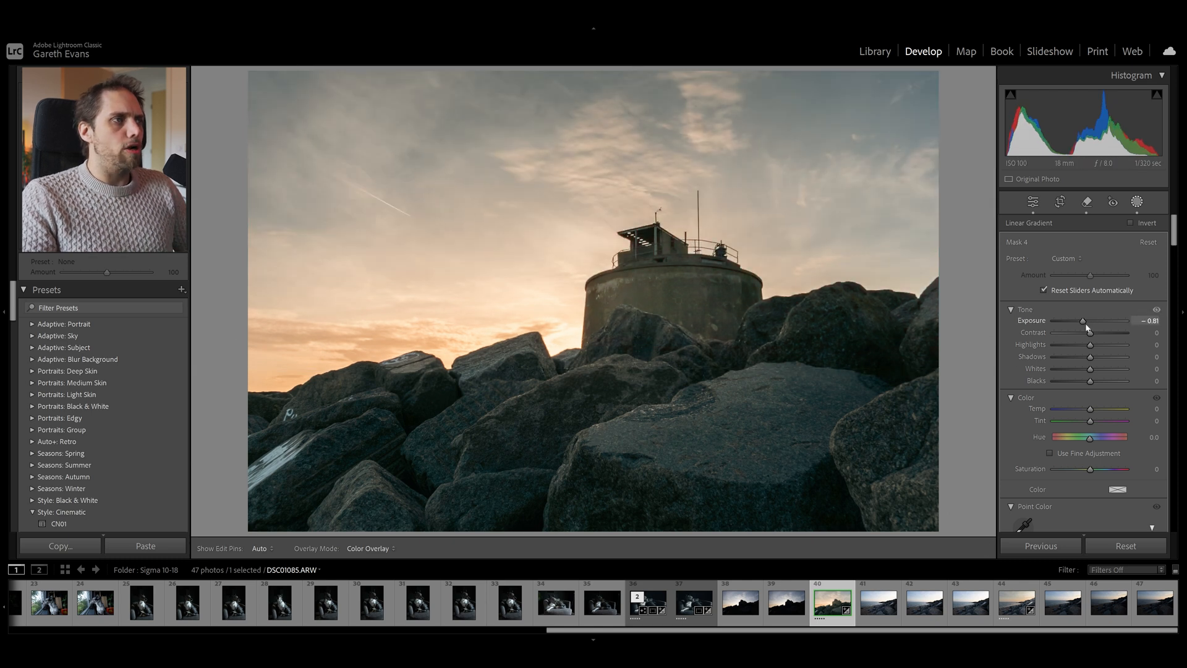
{"action": "left_click_drag", "start_coordinate": [1085, 320], "coordinate": [1073, 321]}
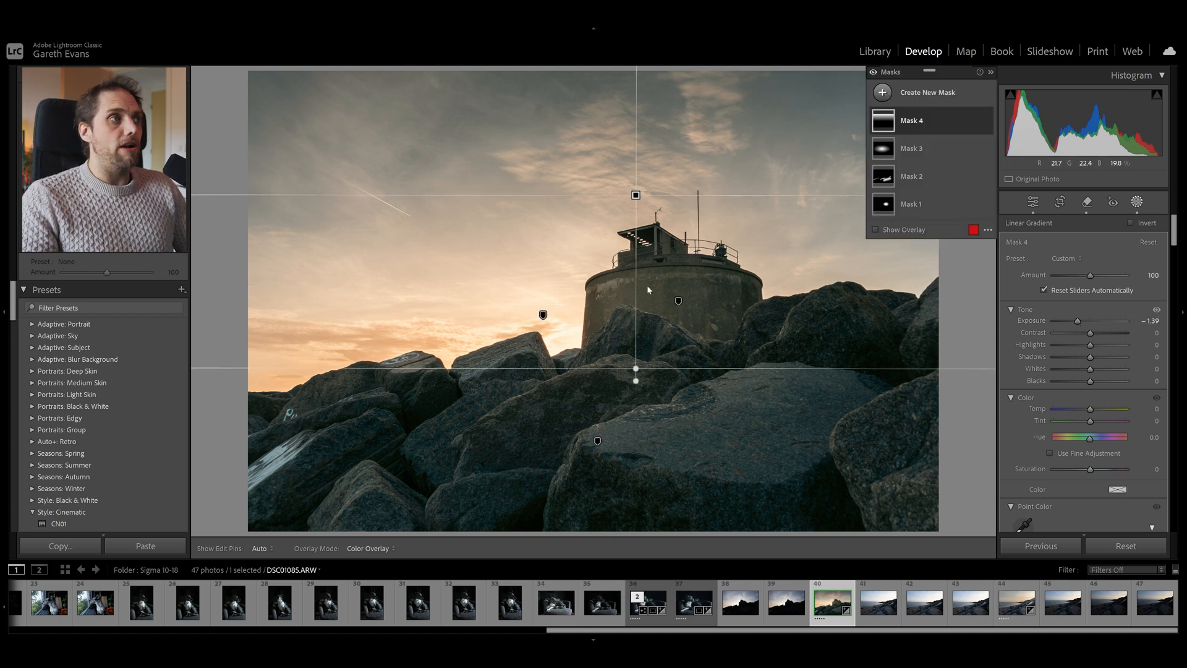
Intersect Mask 4 with a sky selection and enable the red mask overlay.
{"action": "right_click", "coordinate": [912, 120]}
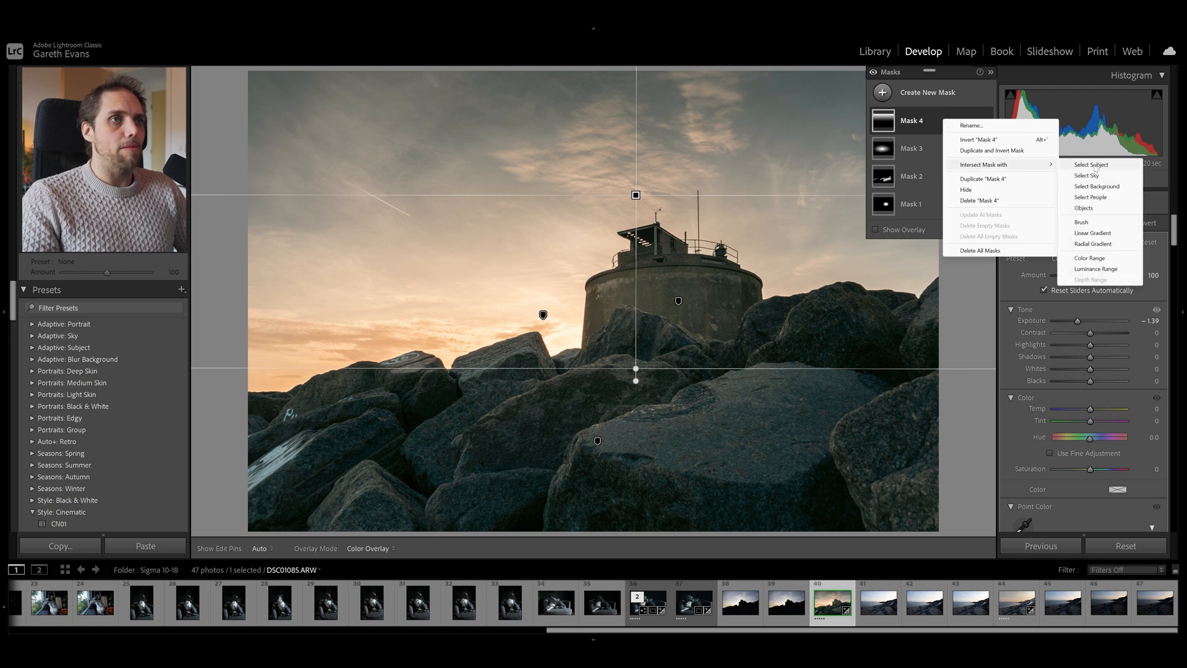
{"action": "left_click", "coordinate": [1085, 175]}
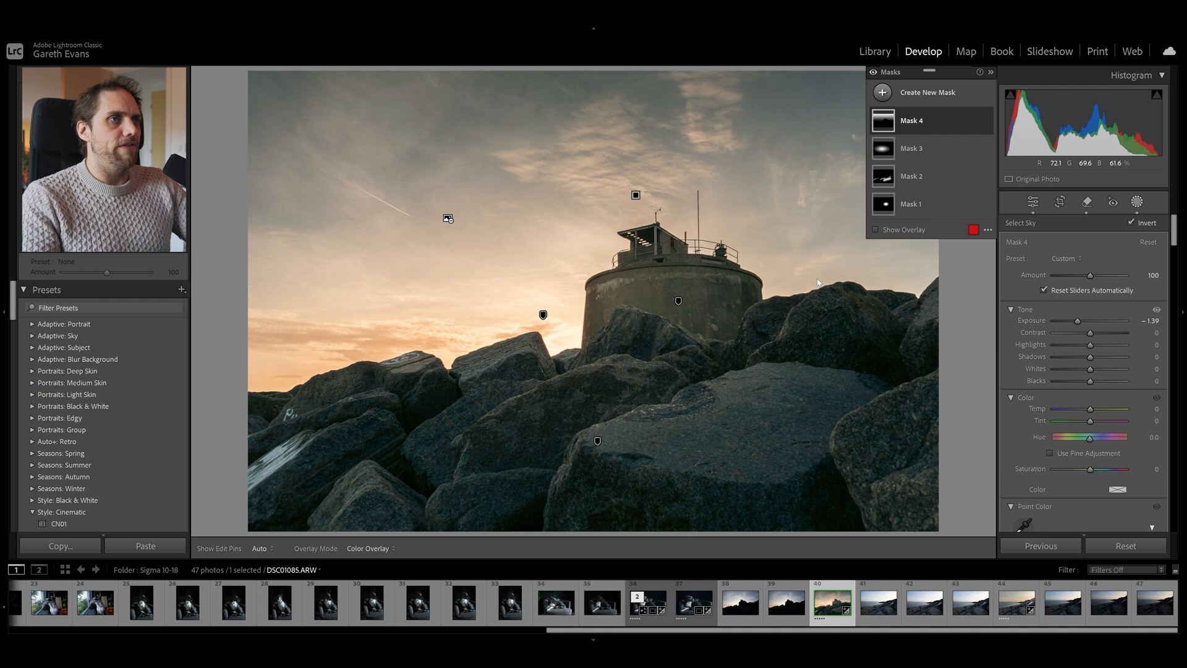
{"action": "left_click", "coordinate": [875, 230]}
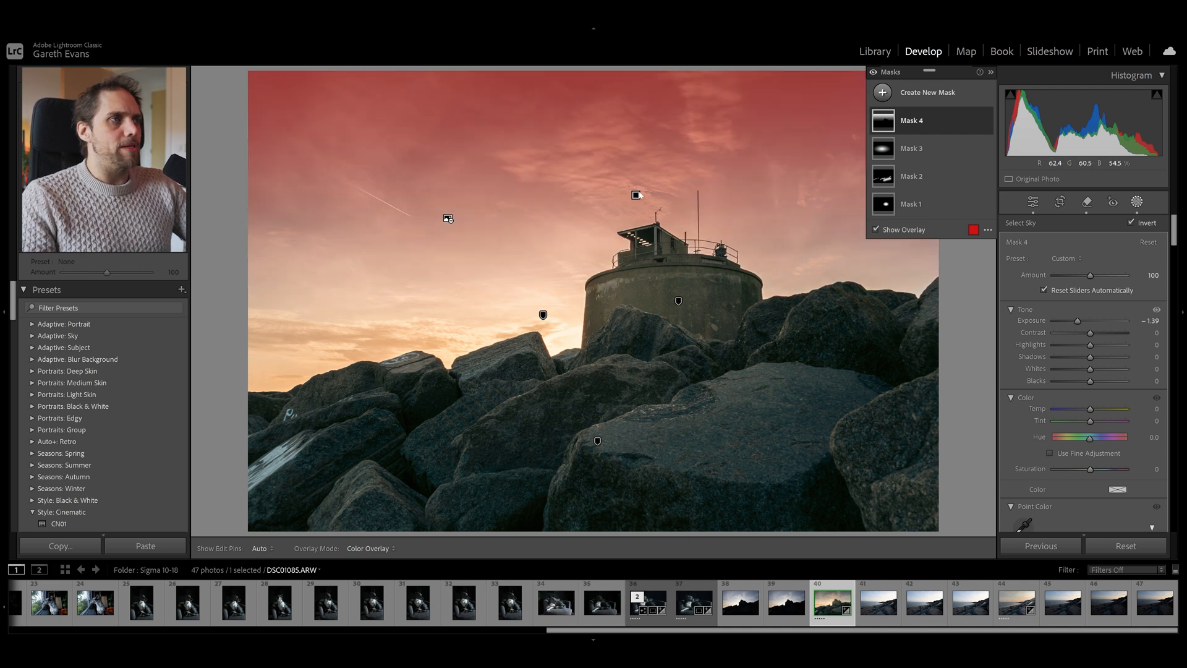
{"action": "mouse_move", "coordinate": [914, 126]}
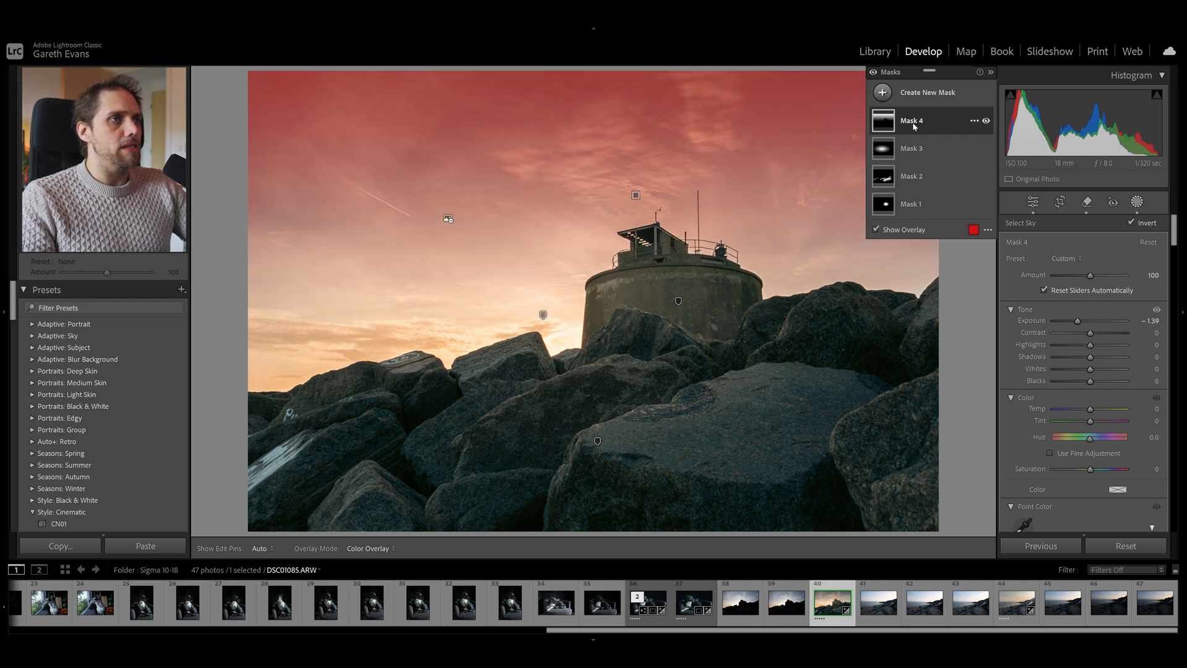
{"action": "left_click", "coordinate": [911, 121]}
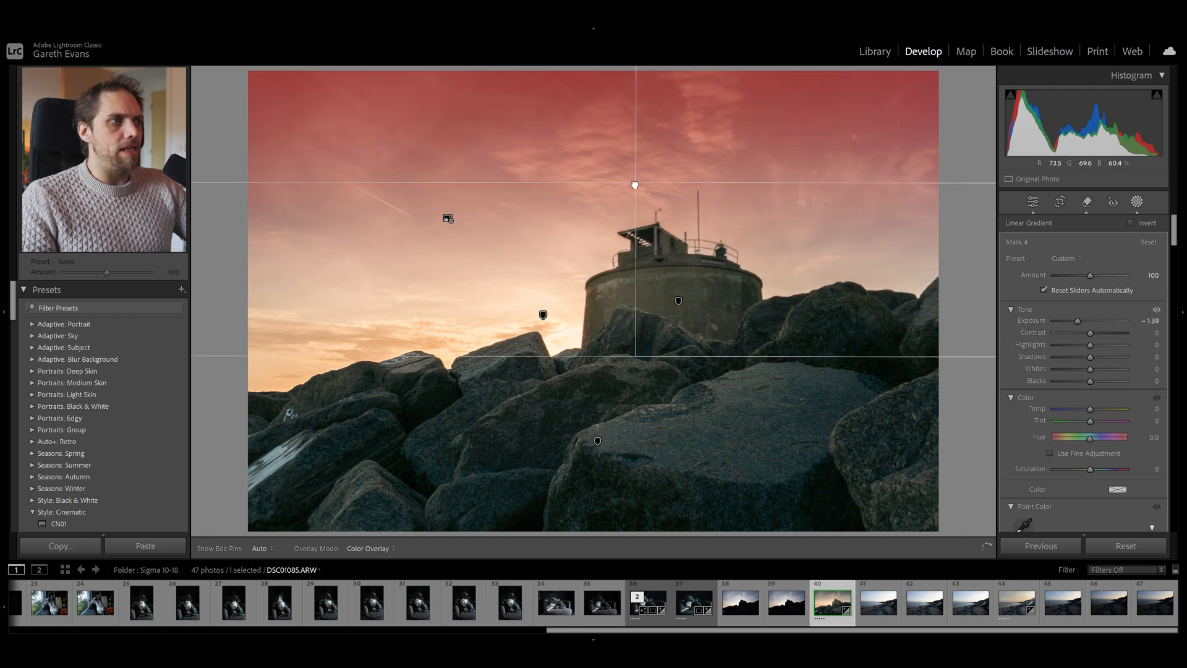
Reposition the linear gradient into the upper sky and set its feathering.
{"action": "left_click_drag", "start_coordinate": [634, 184], "coordinate": [635, 305]}
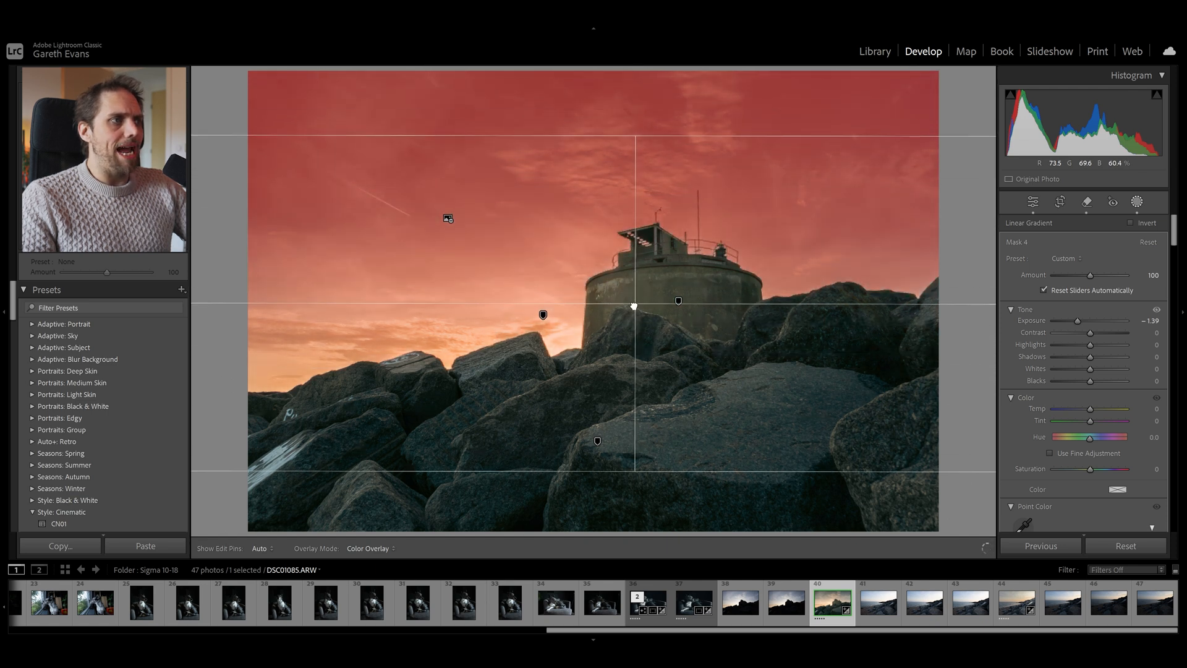
{"action": "left_click_drag", "start_coordinate": [633, 307], "coordinate": [638, 500]}
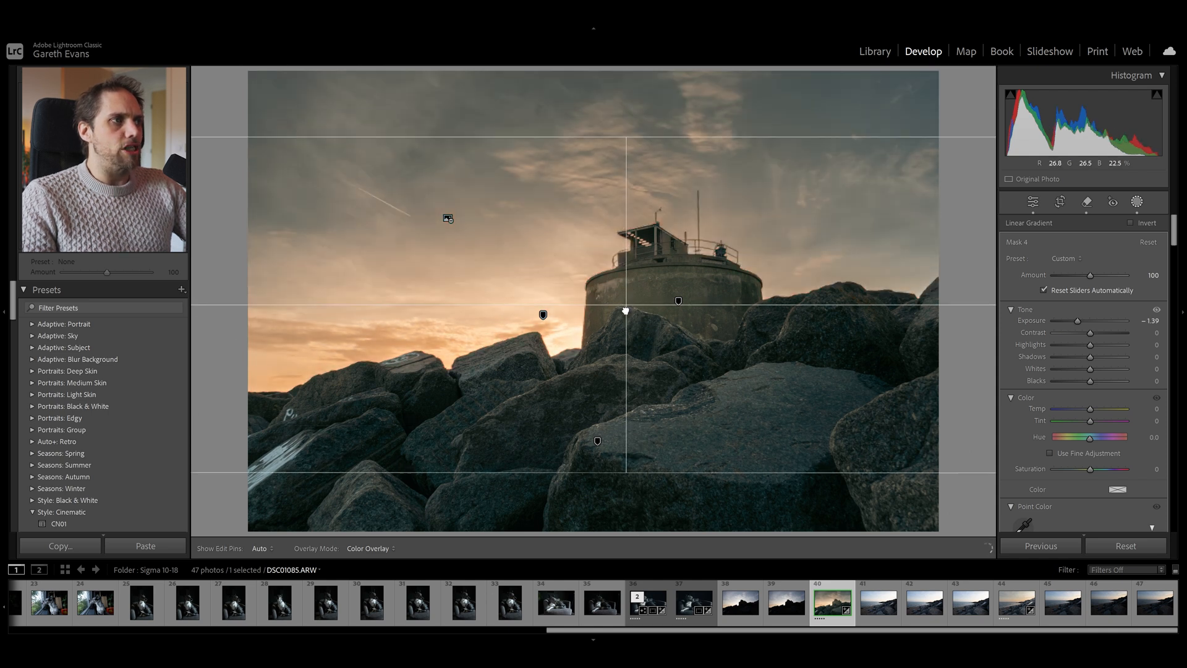
{"action": "left_click_drag", "start_coordinate": [624, 310], "coordinate": [638, 159]}
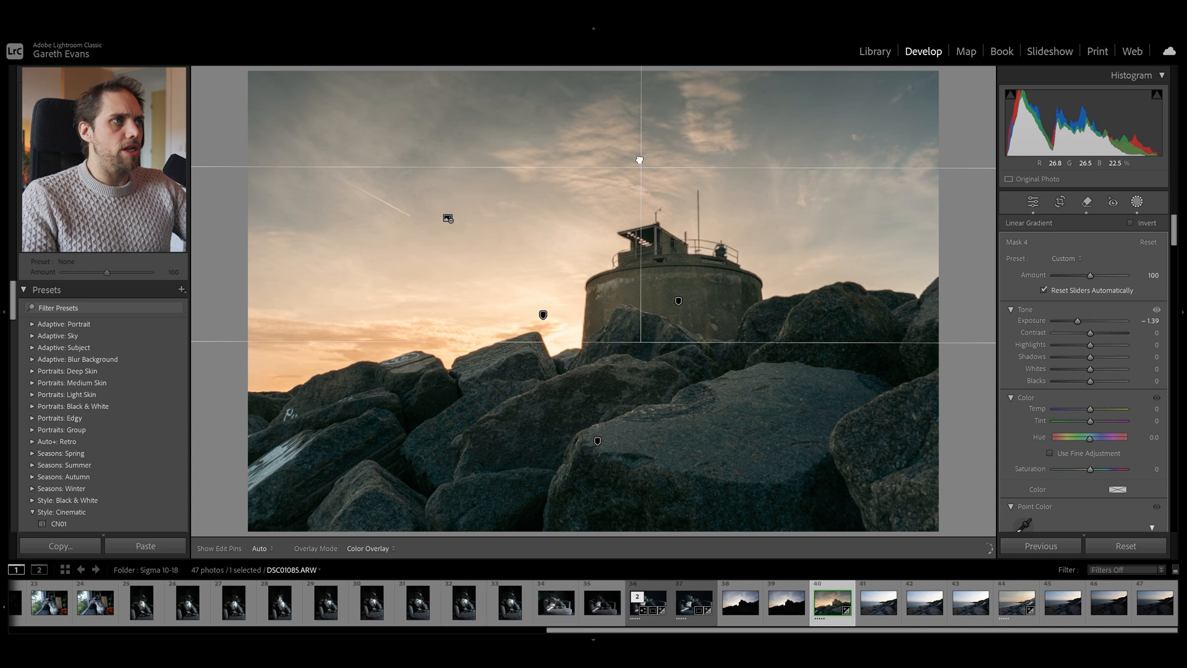
{"action": "left_click_drag", "start_coordinate": [639, 160], "coordinate": [625, 180]}
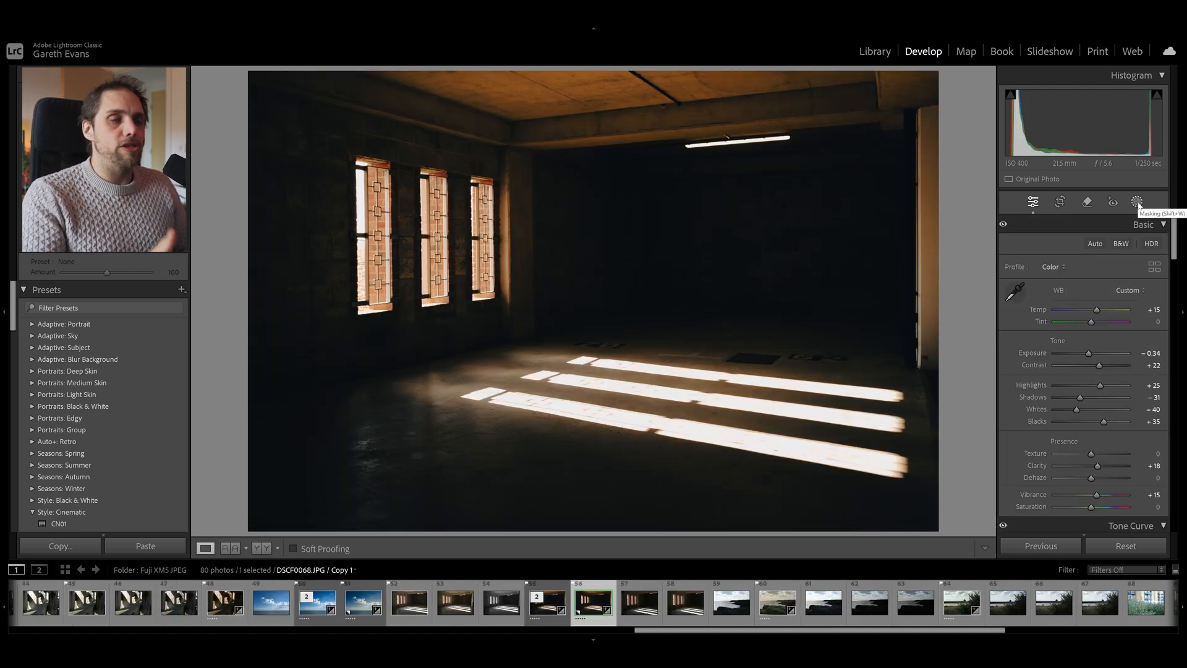
Start a new Linear Gradient mask on the dim room photo.
{"action": "left_click", "coordinate": [1136, 202]}
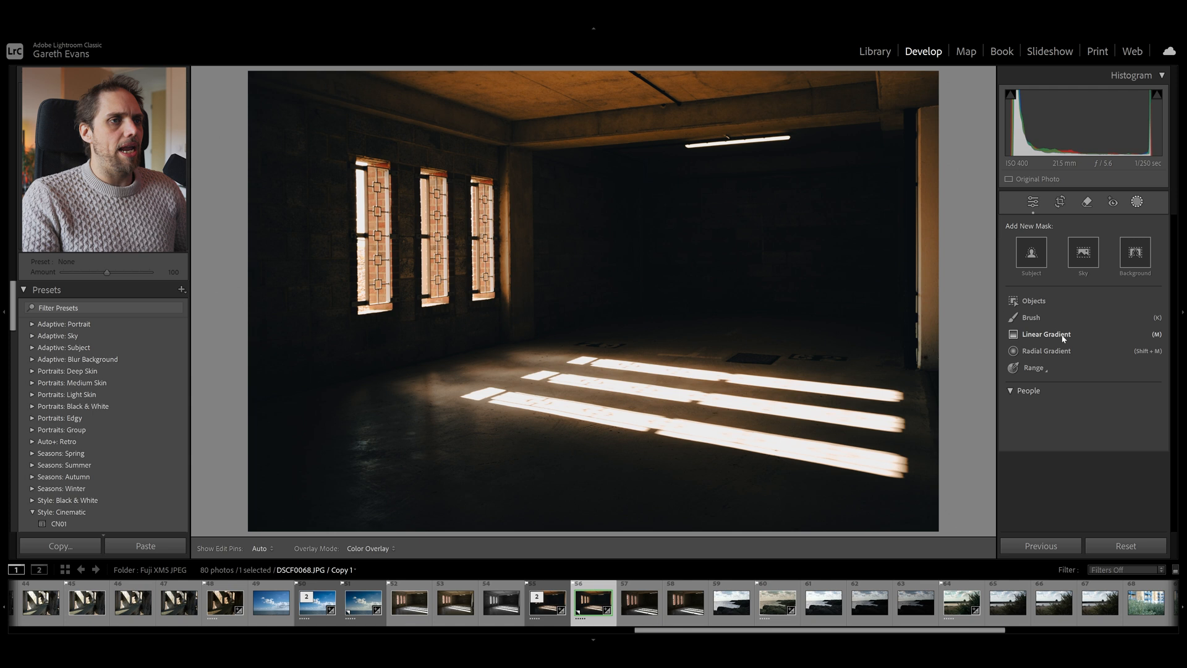
{"action": "left_click", "coordinate": [1047, 334]}
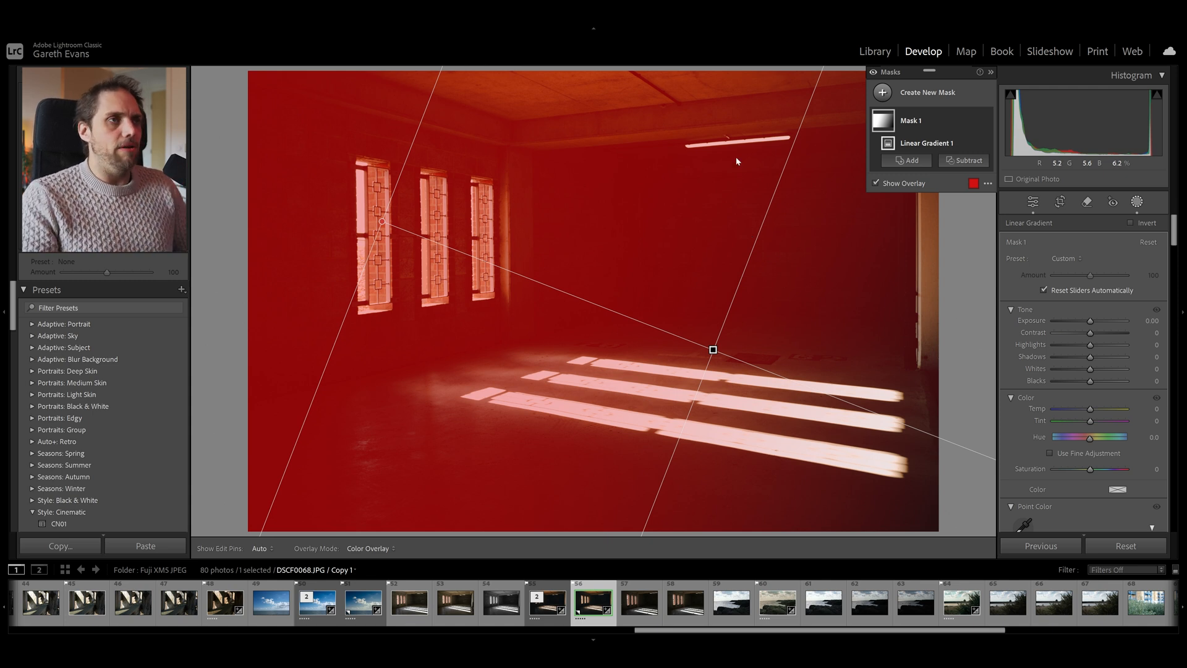
Intersect Mask 1 with a Luminance Range and push its lower limit to 63.
{"action": "right_click", "coordinate": [911, 120]}
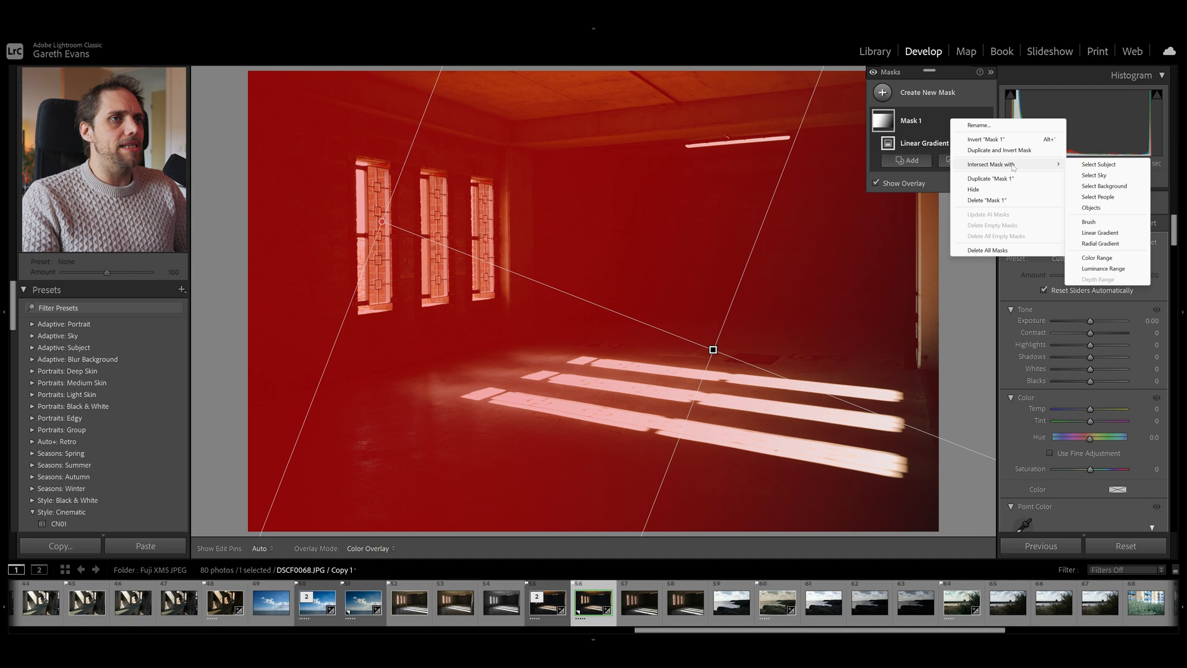
{"action": "left_click", "coordinate": [1103, 269]}
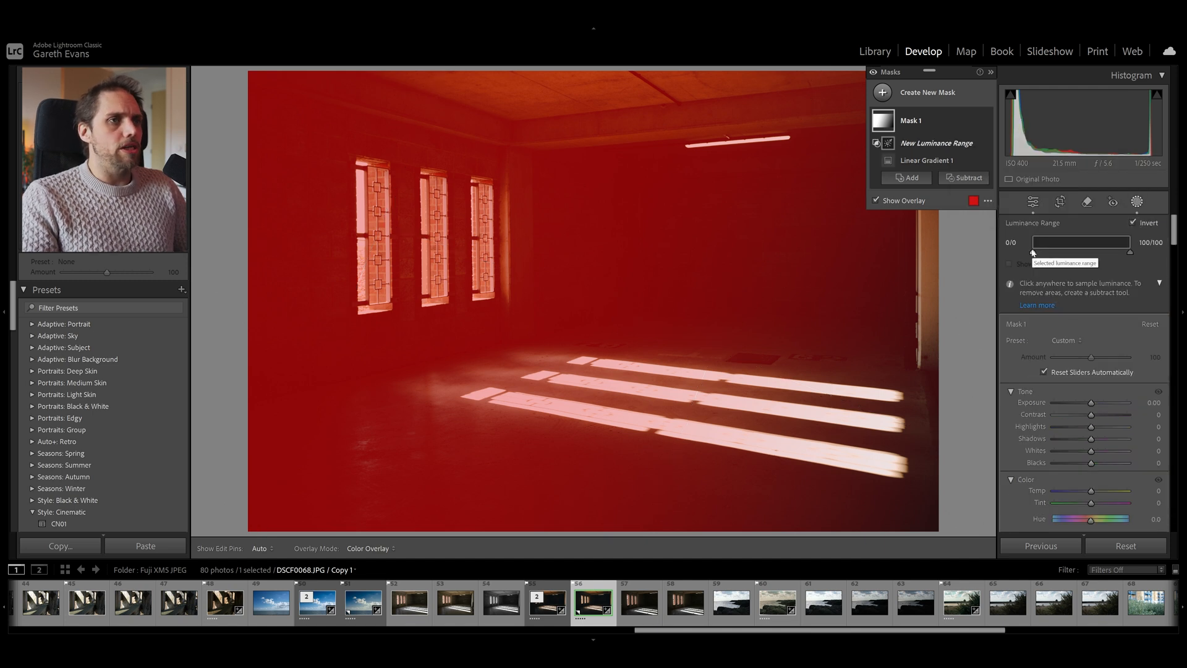
{"action": "left_click_drag", "start_coordinate": [1030, 252], "coordinate": [1080, 253]}
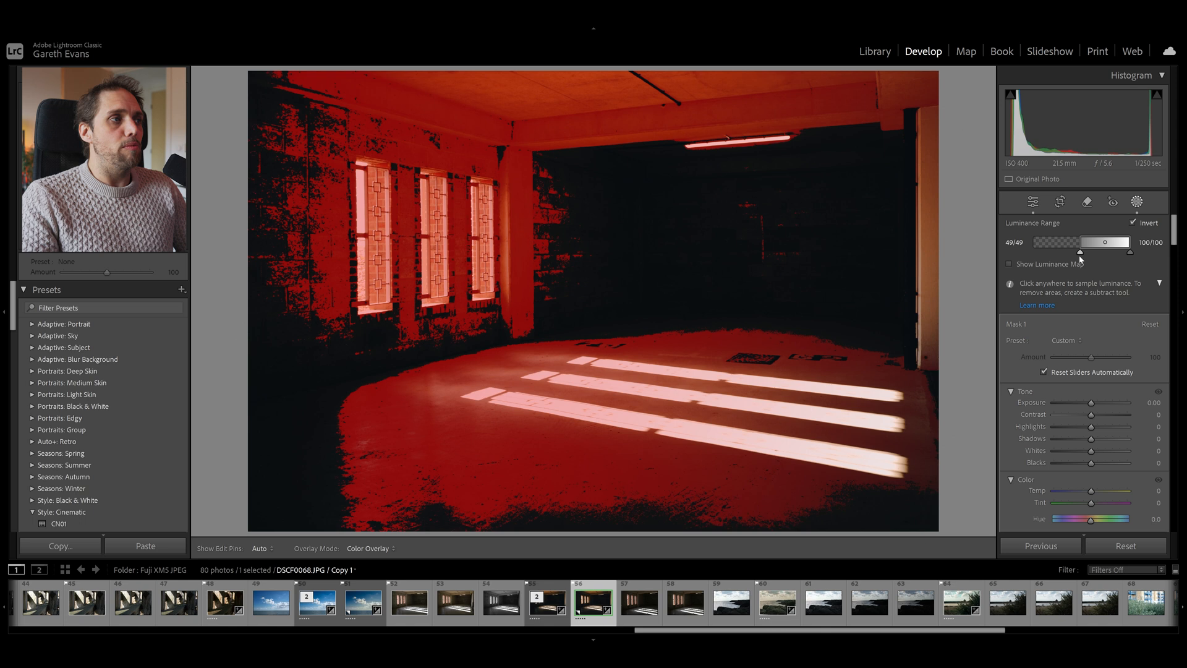
{"action": "left_click_drag", "start_coordinate": [1080, 250], "coordinate": [1098, 250]}
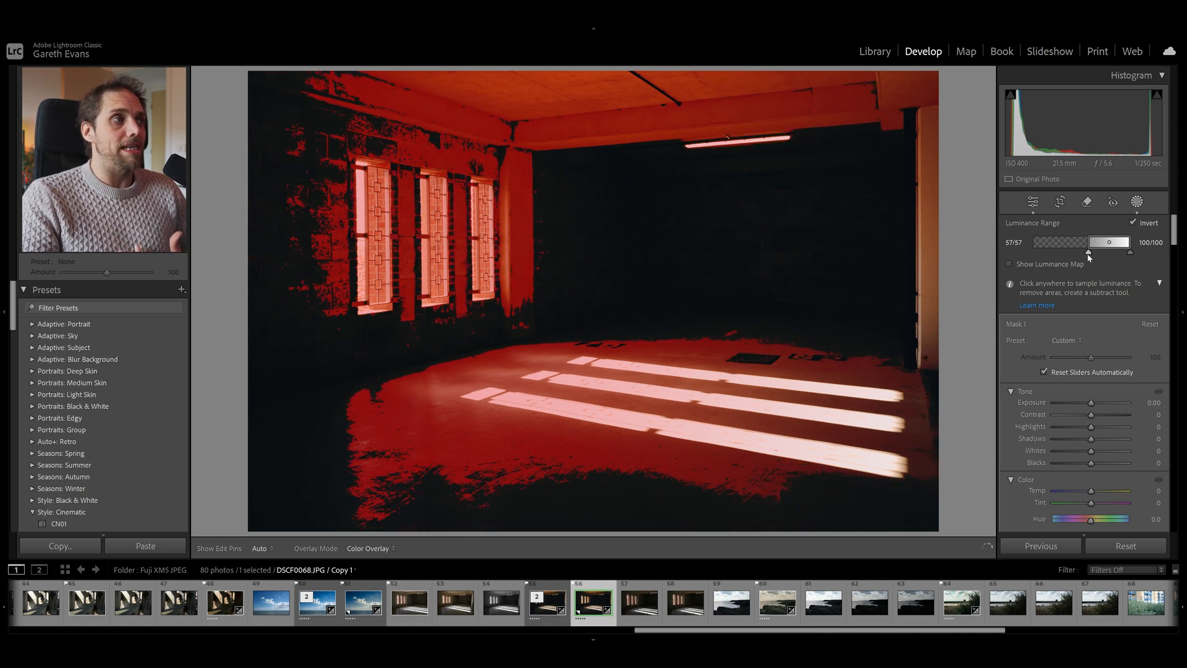
{"action": "left_click_drag", "start_coordinate": [1086, 242], "coordinate": [1098, 243]}
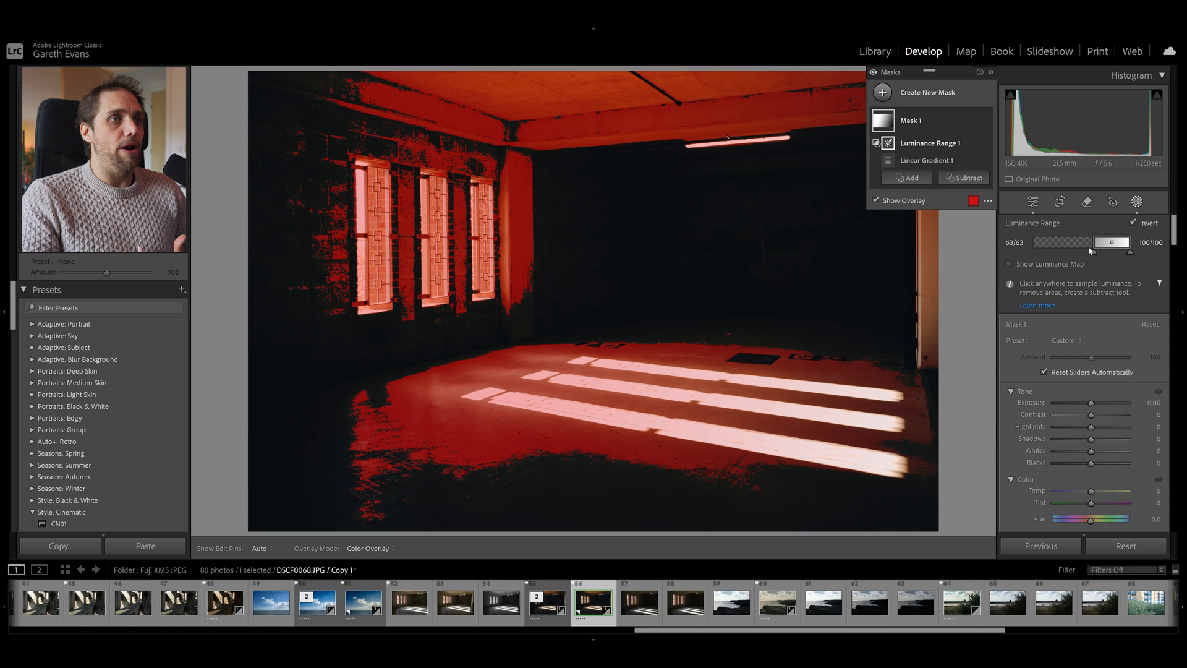
Soften the luminance range falloff around 90 and return to the gradient component.
{"action": "left_click_drag", "start_coordinate": [1106, 241], "coordinate": [1117, 241]}
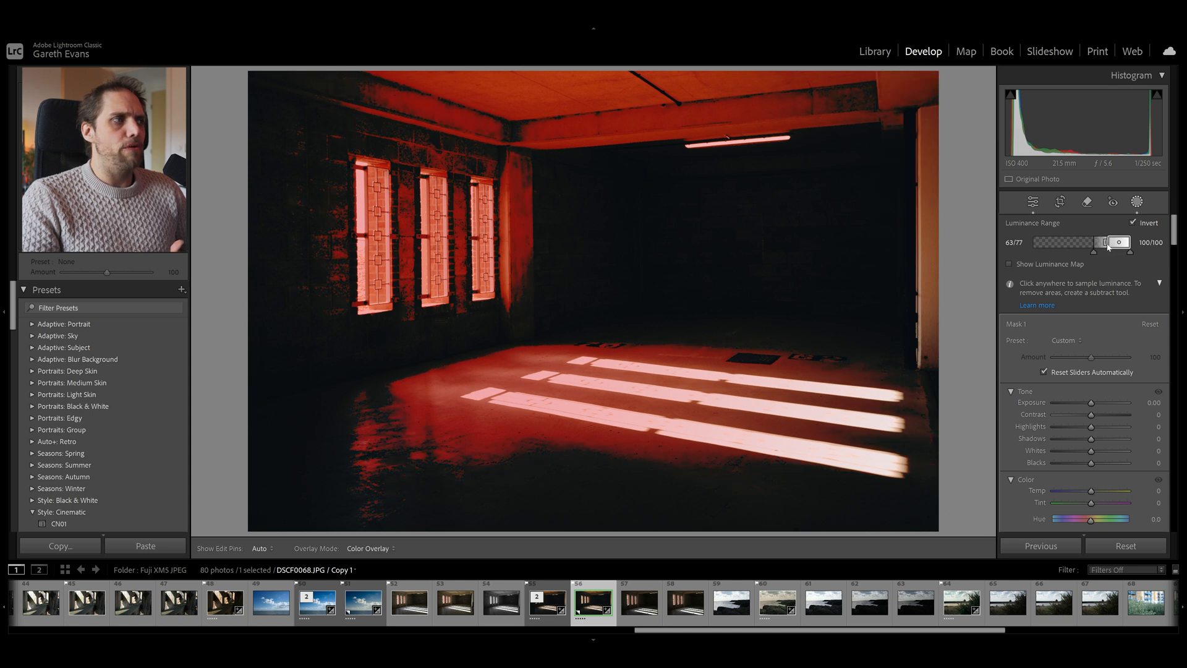
{"action": "left_click_drag", "start_coordinate": [1114, 241], "coordinate": [1124, 241]}
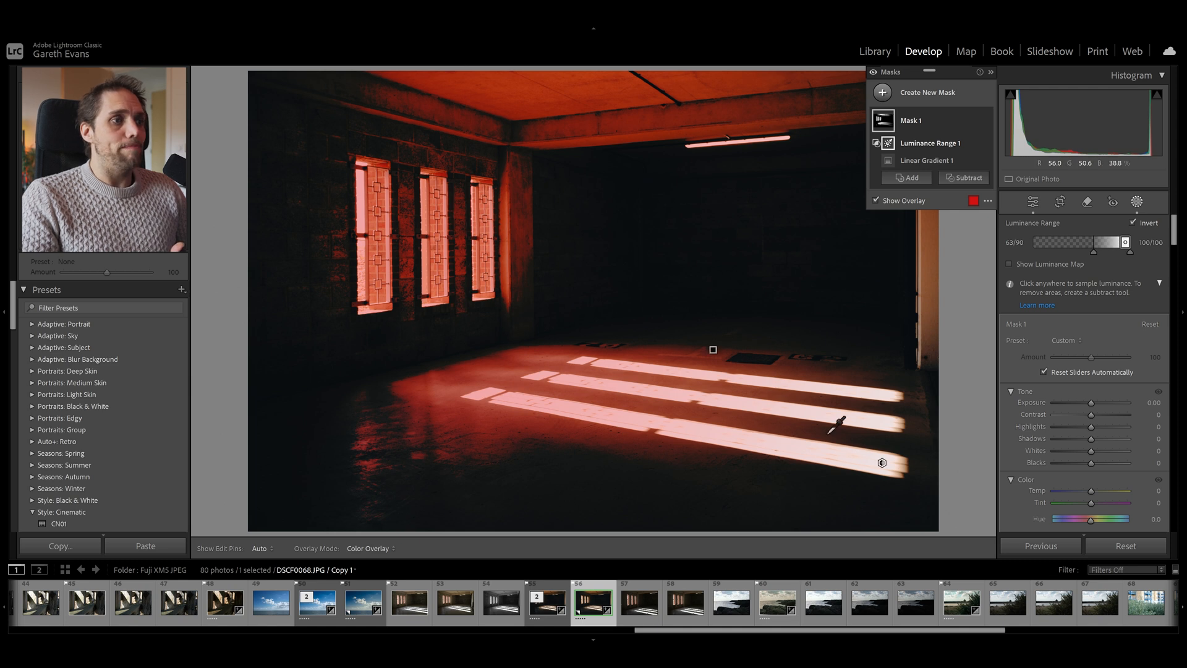
{"action": "left_click", "coordinate": [927, 159]}
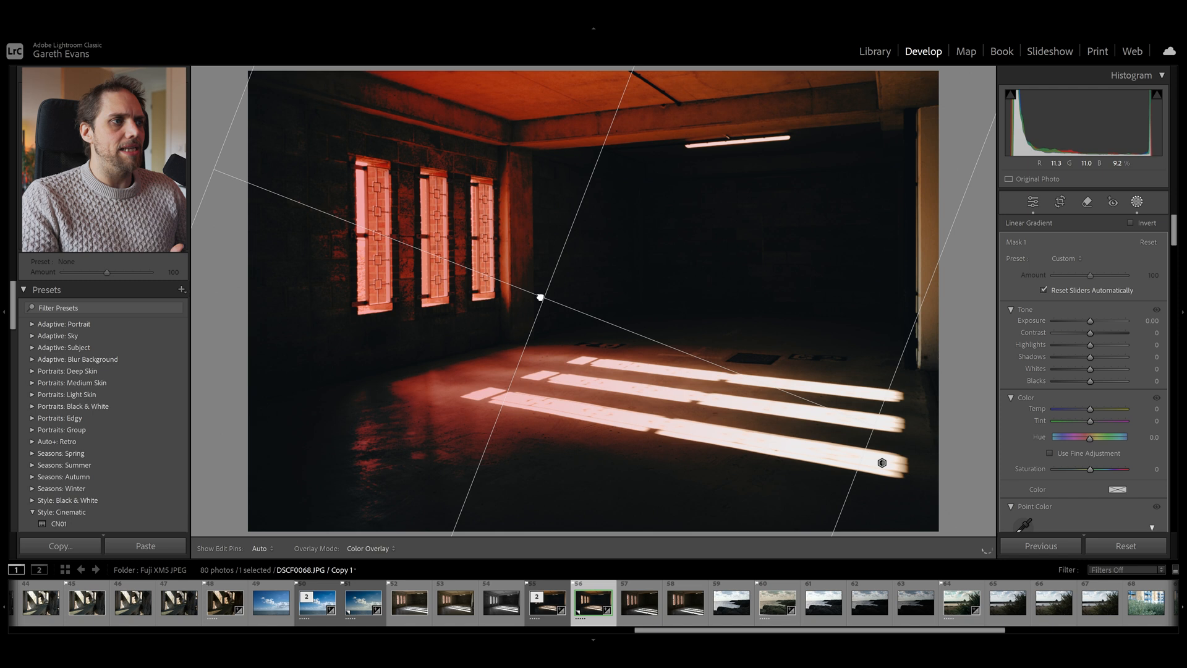
Reposition the gradient across the room, then raise Temp to 33 and Whites to 8.
{"action": "left_click_drag", "start_coordinate": [539, 298], "coordinate": [265, 186]}
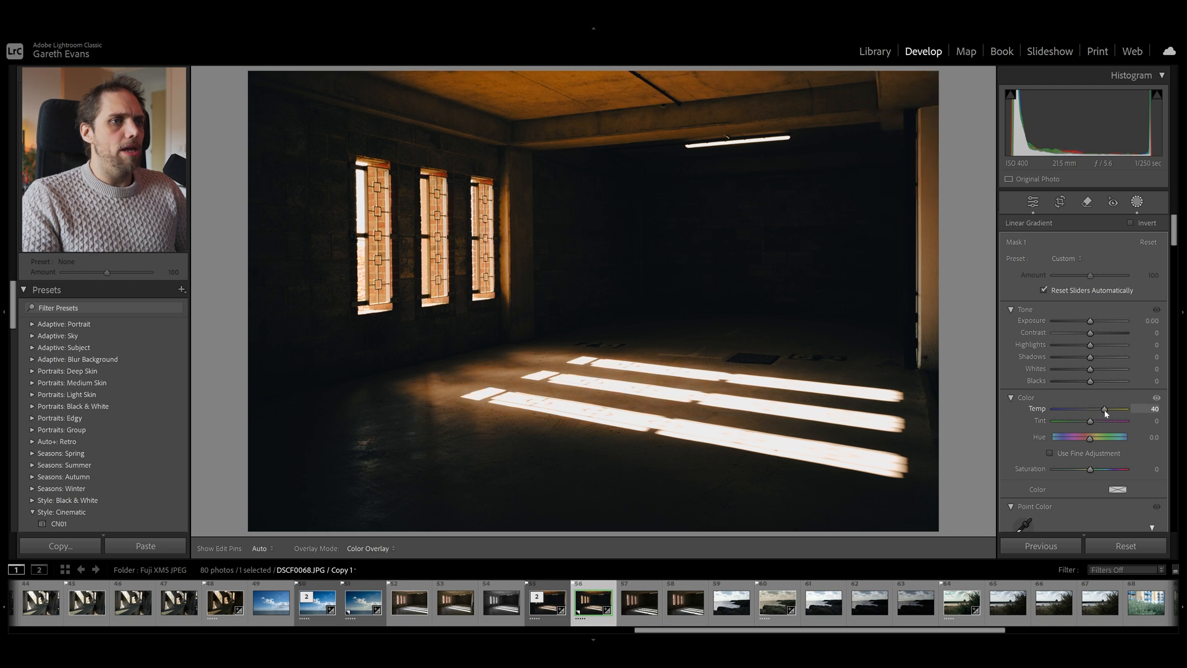
{"action": "left_click", "coordinate": [1137, 202]}
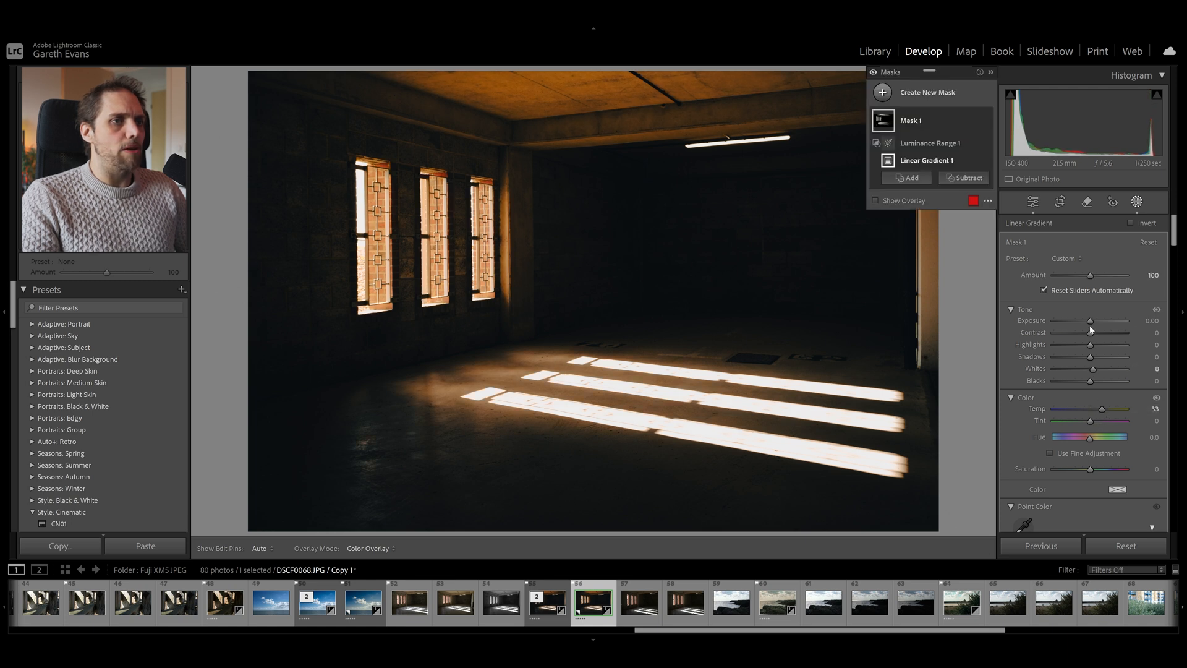